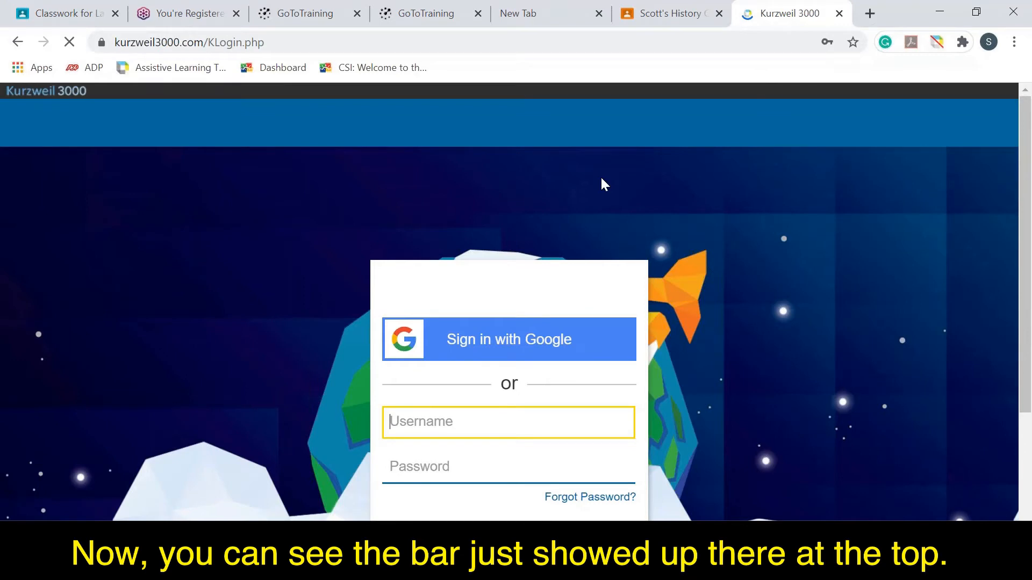
Start Google sign-in from the Kurzweil 3000 login page
left_click(508, 339)
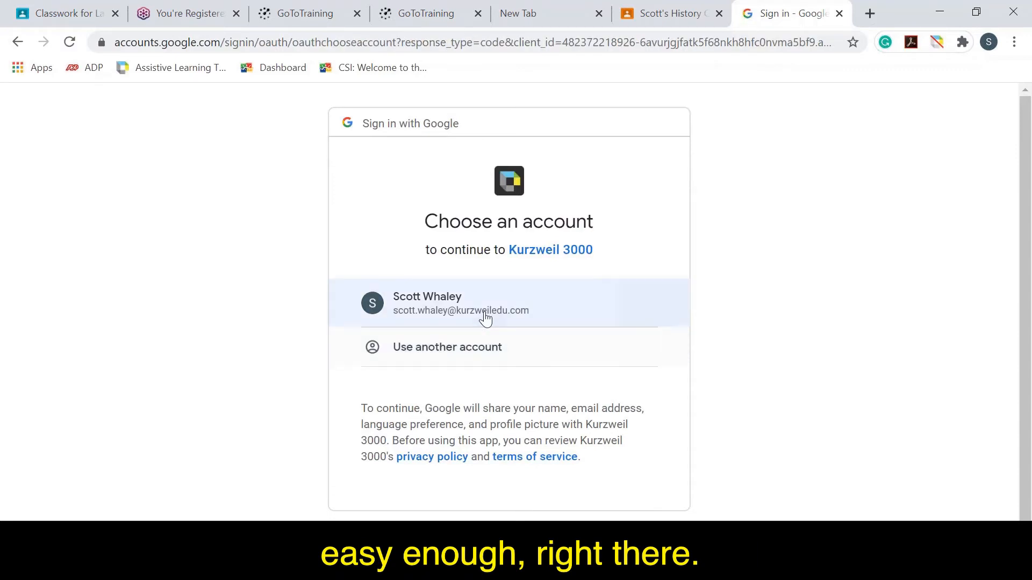
Choose the school account and allow course work, emails, rosters and classes access
left_click(461, 303)
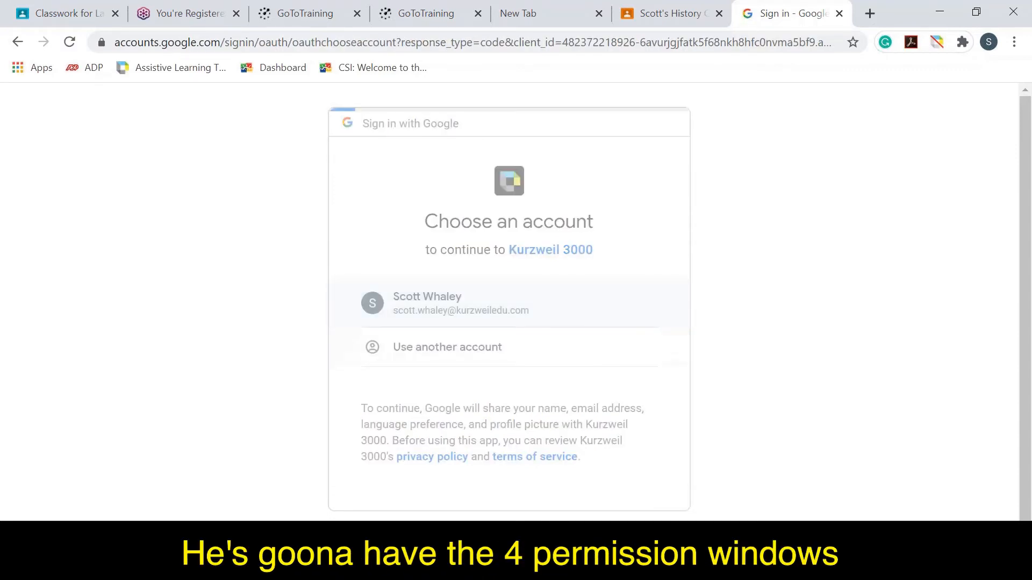
left_click(445, 303)
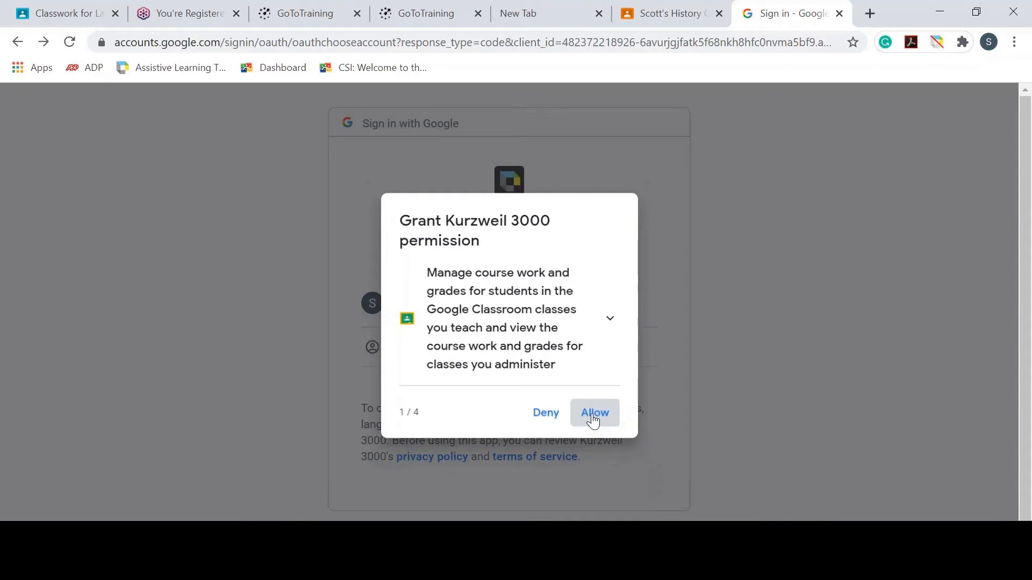
left_click(594, 413)
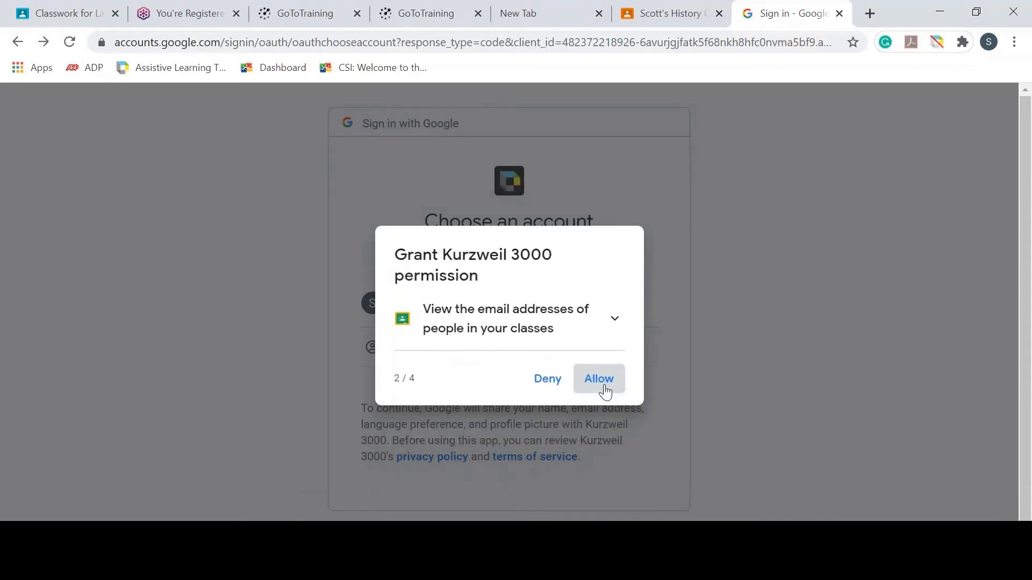
left_click(597, 378)
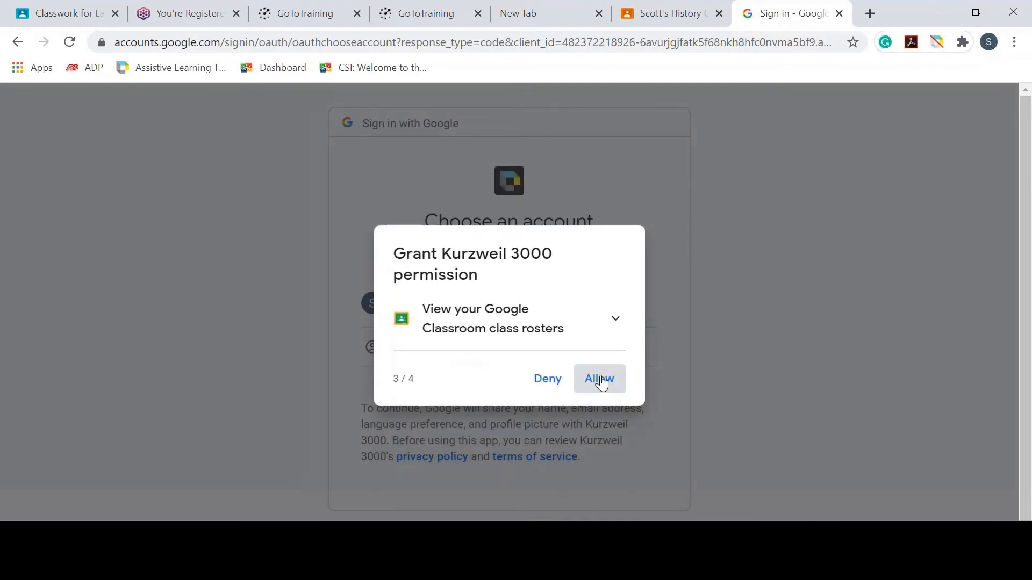
left_click(597, 378)
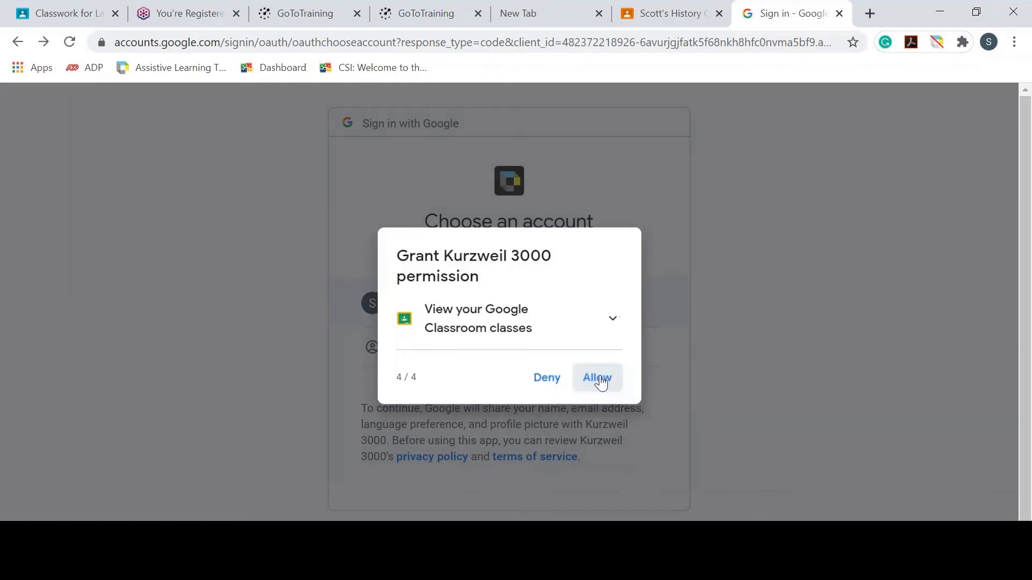
left_click(596, 377)
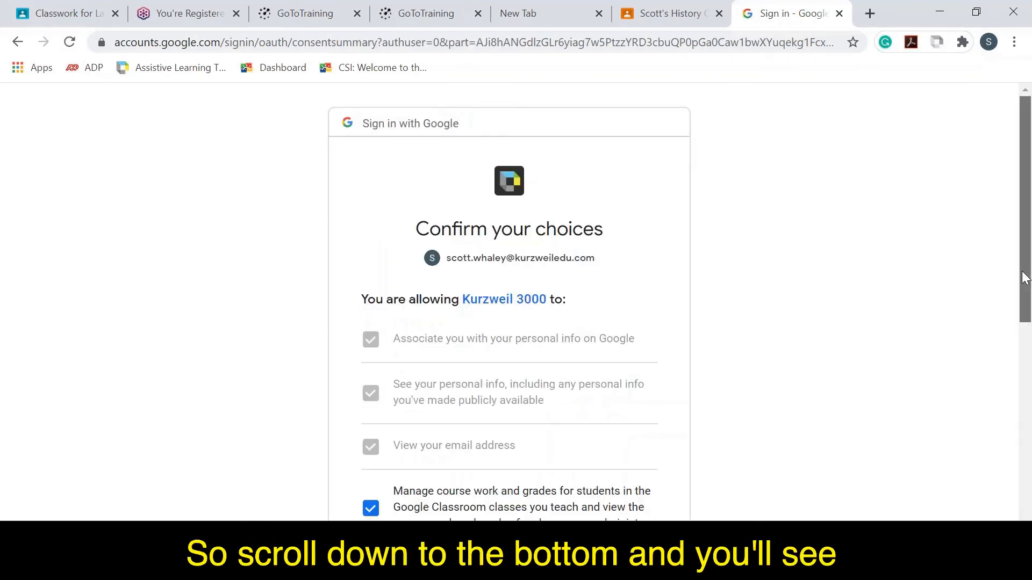
Approve the 'Confirm your choices' consent summary for Kurzweil 3000
scroll("down", 3)
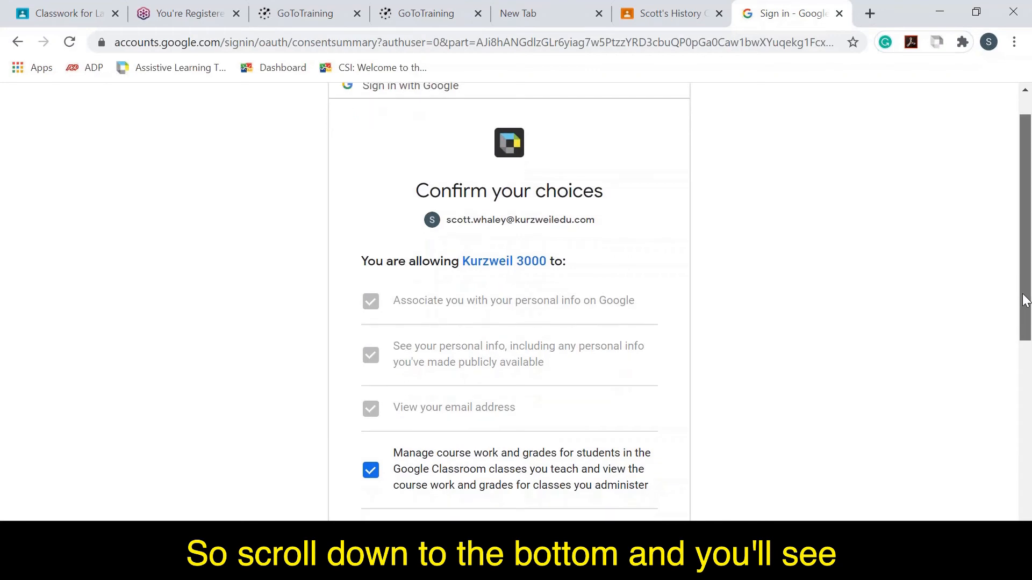
scroll("down", 3)
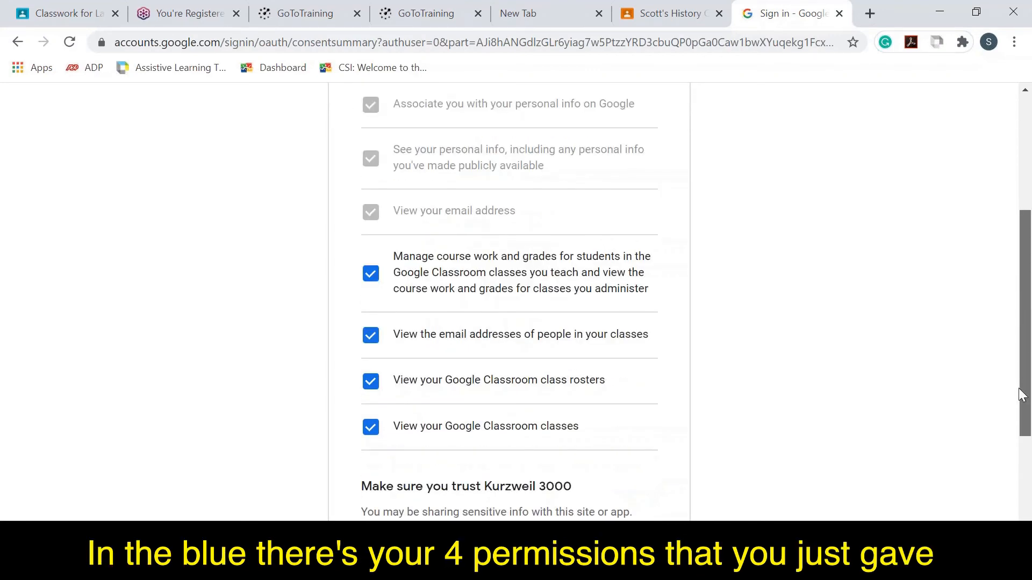
scroll("down", 3)
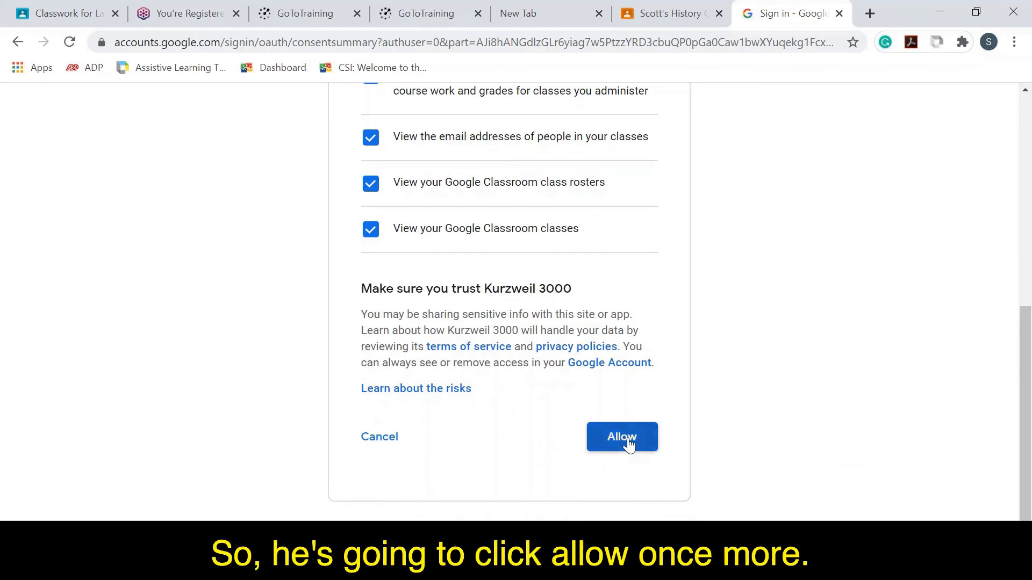
left_click(621, 436)
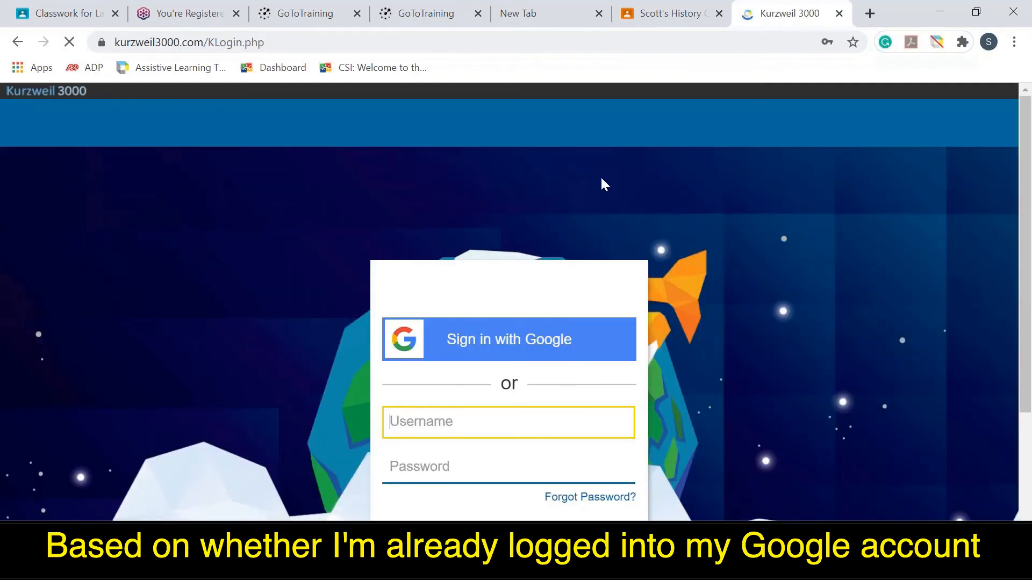